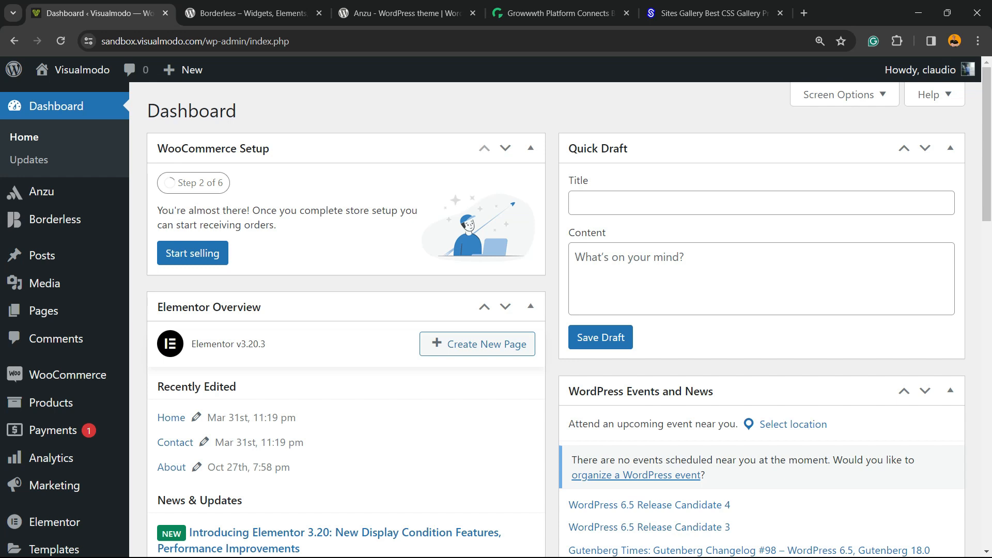
pyautogui.moveTo(42, 255)
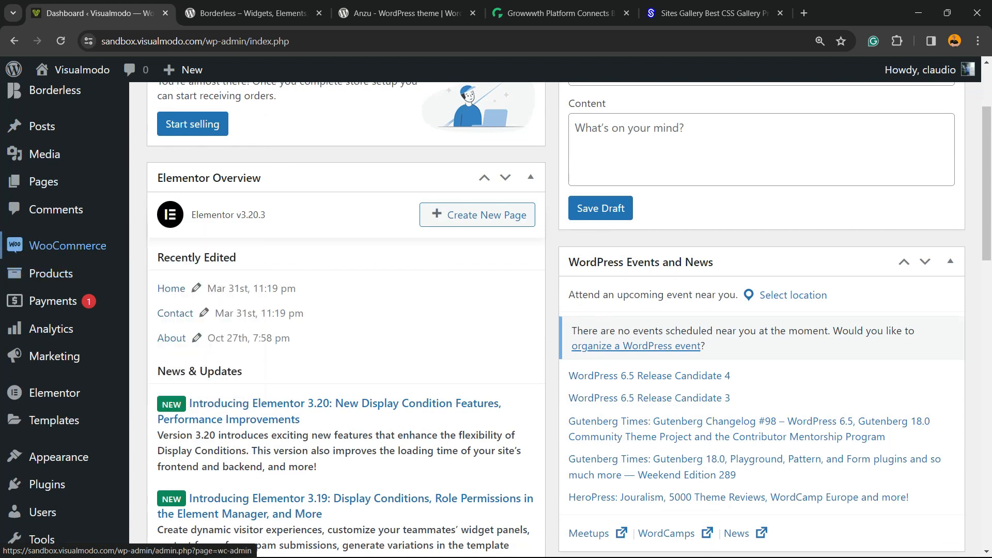
# Open All Products, close the WooCommerce setup banner, and scroll the nine-product list.
pyautogui.click(51, 274)
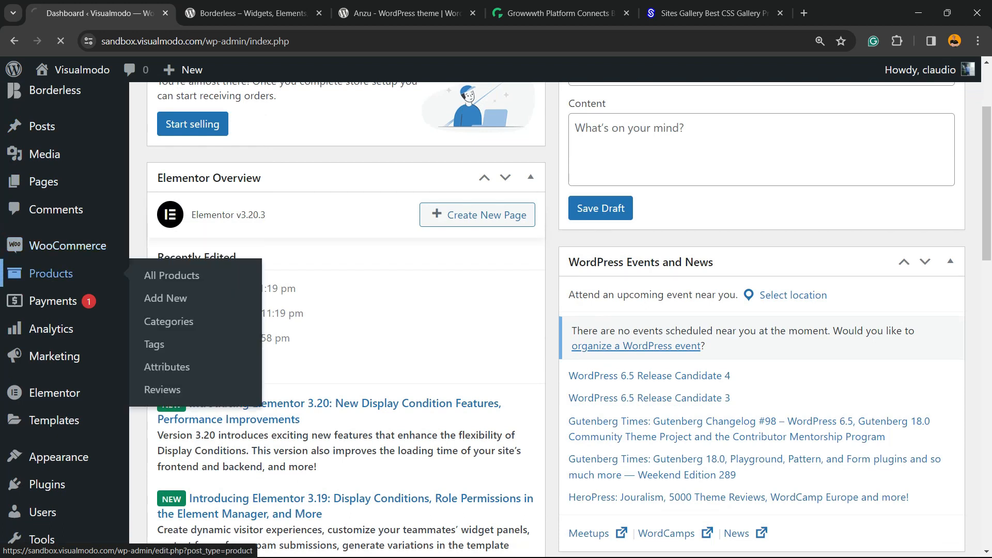
pyautogui.click(171, 276)
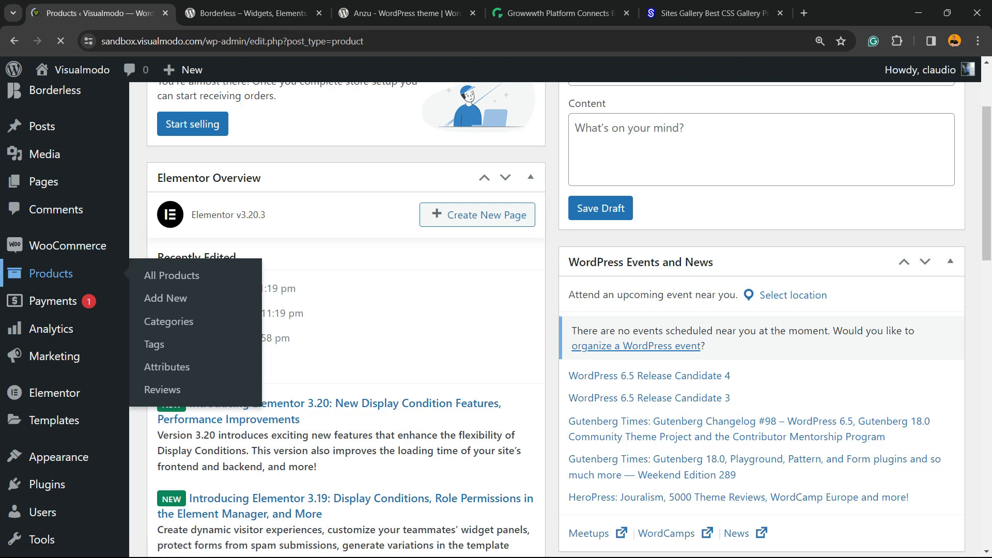
pyautogui.click(171, 275)
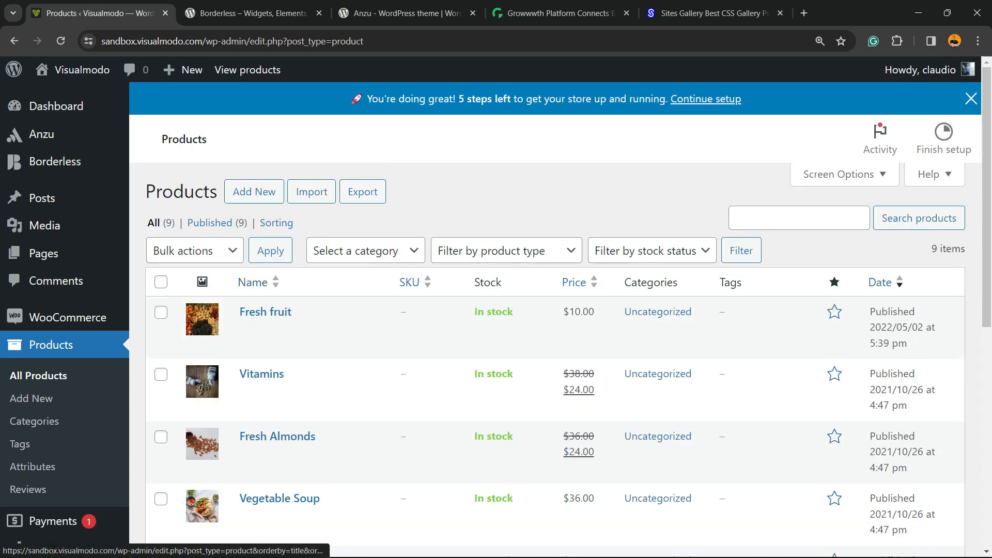
pyautogui.click(971, 99)
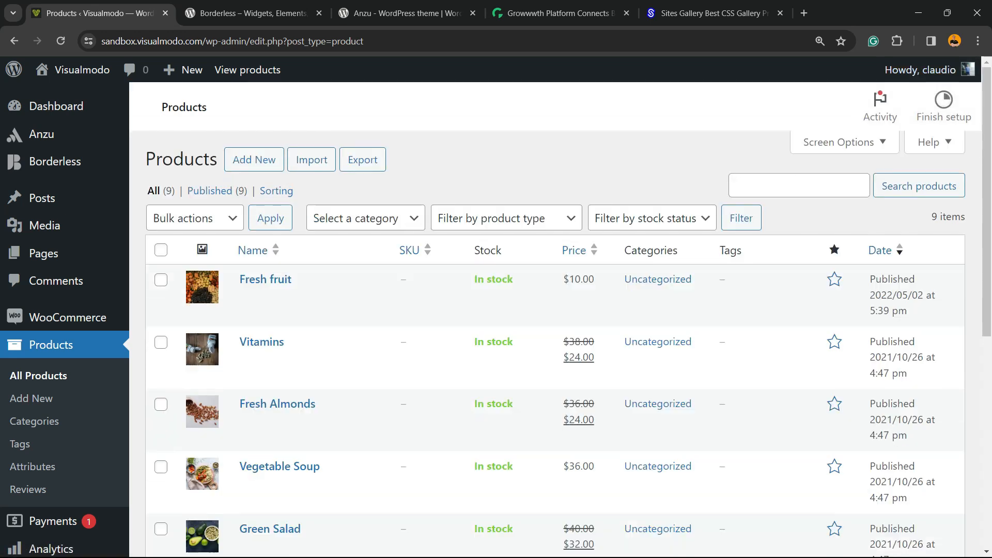
pyautogui.moveTo(265, 279)
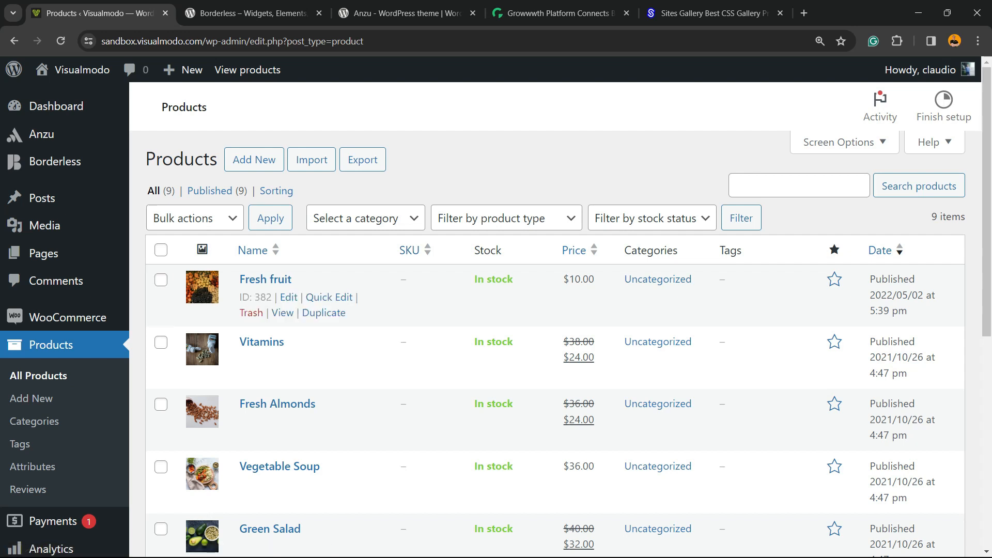
pyautogui.scroll(-3)
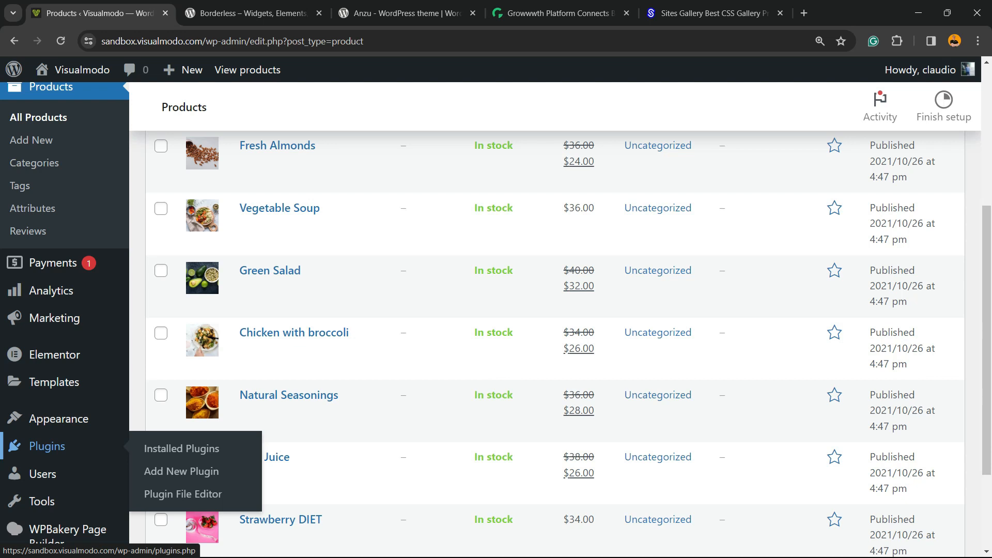
# Search Add New Plugin for 'FunnelKit Automations', then install and activate it.
pyautogui.click(181, 471)
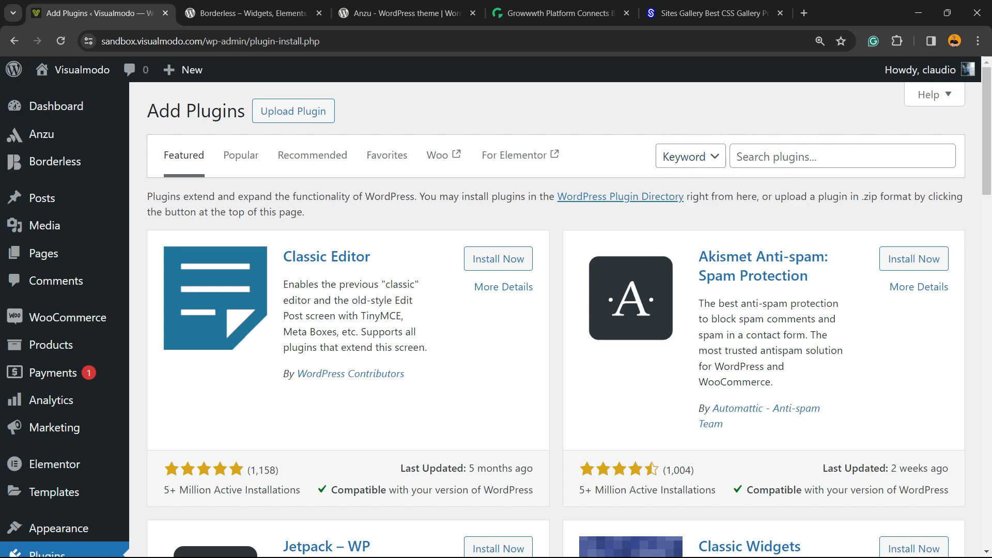
pyautogui.write('FunnelKit Automations')
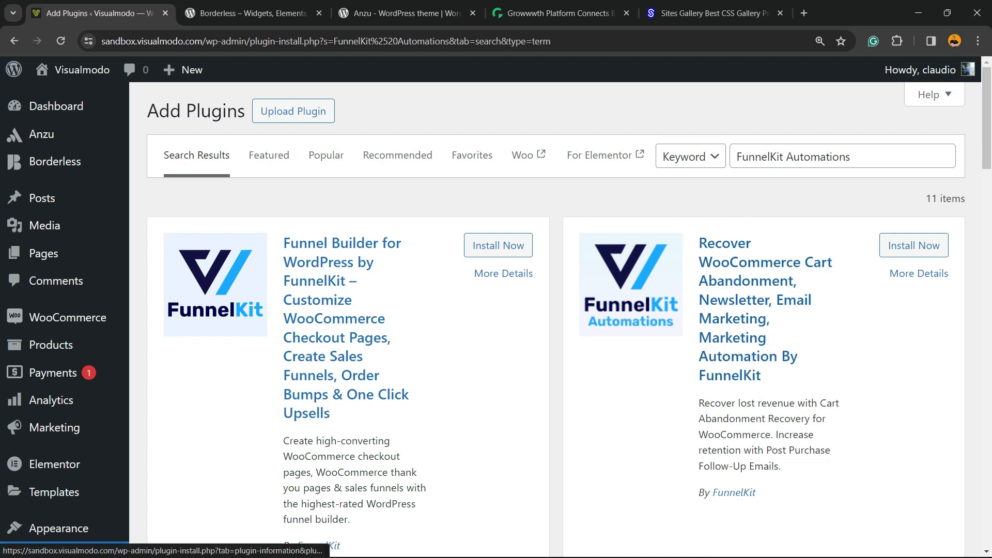
pyautogui.click(913, 244)
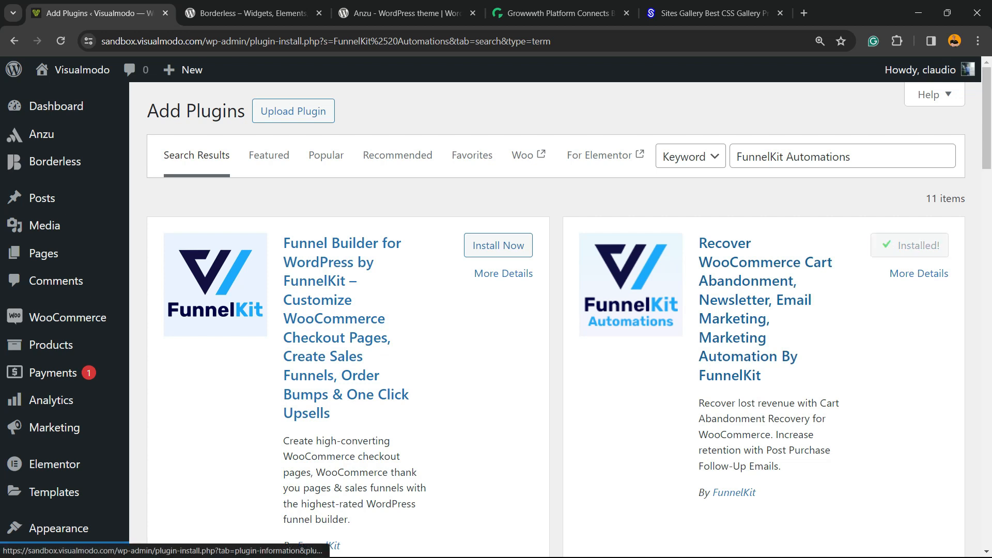
pyautogui.click(910, 245)
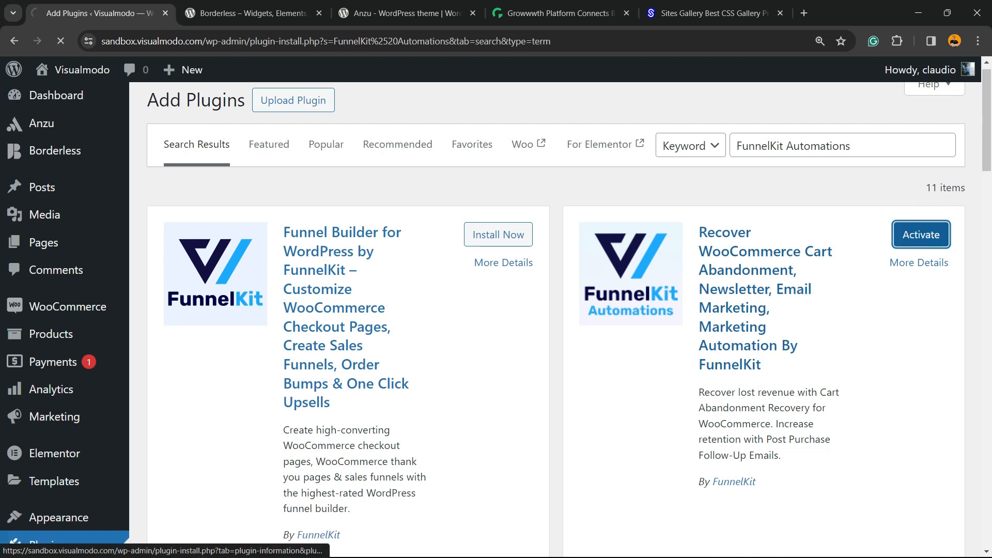
pyautogui.scroll(-3)
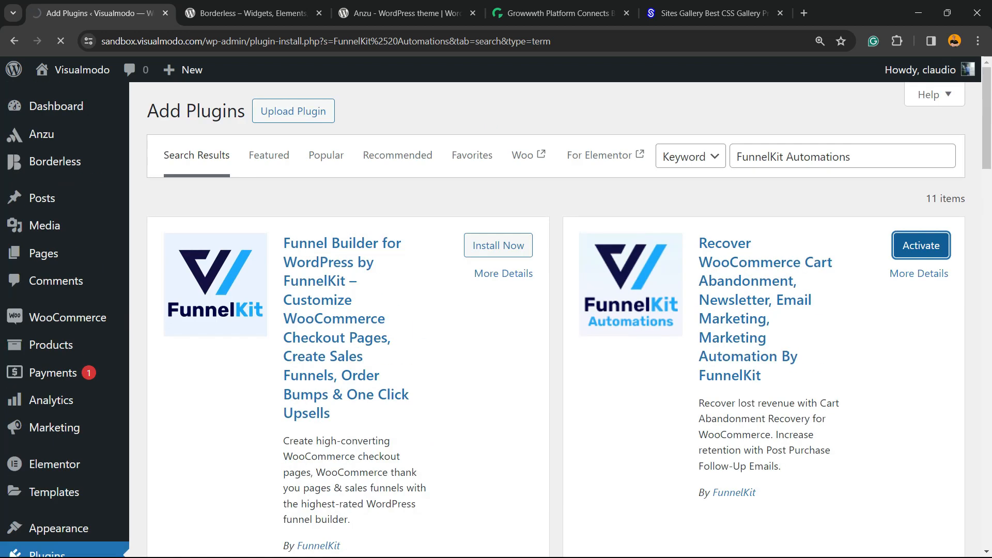
pyautogui.click(920, 246)
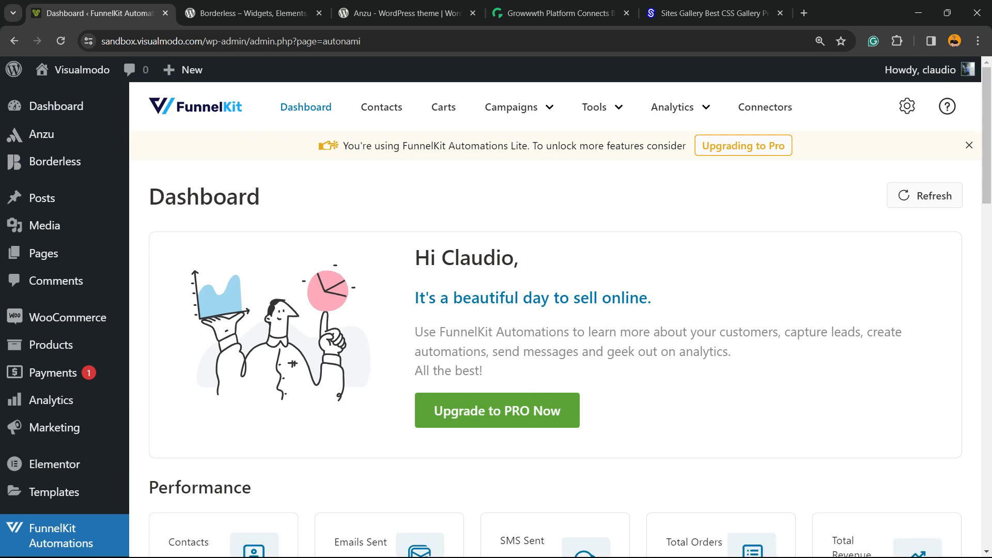
# Go to FunnelKit's Automations list and choose Add New Automation.
pyautogui.scroll(-3)
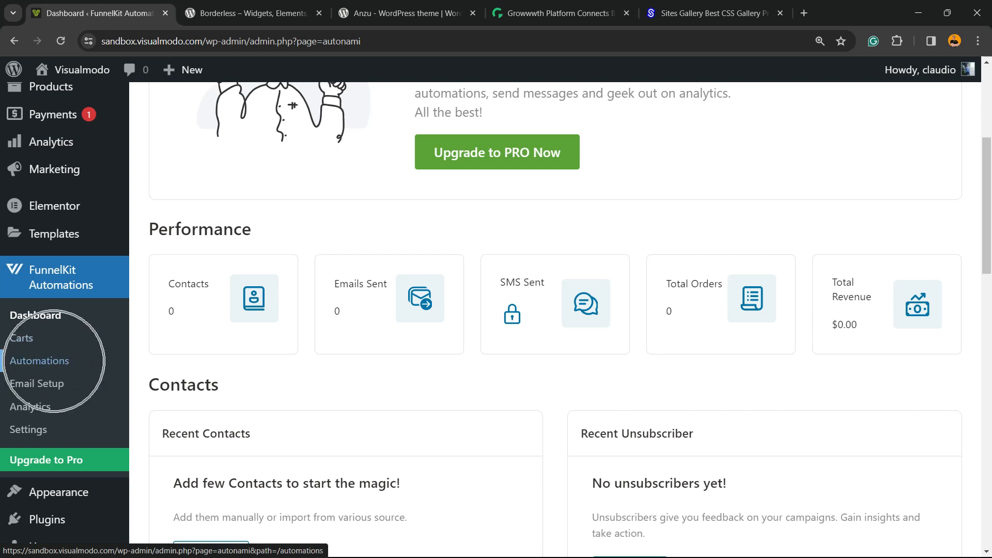
pyautogui.click(39, 361)
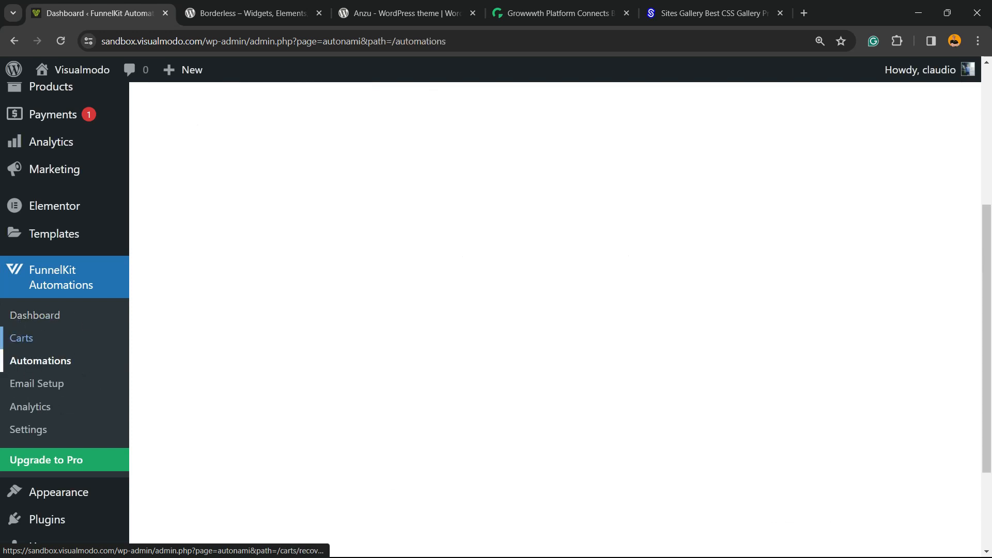
pyautogui.click(39, 360)
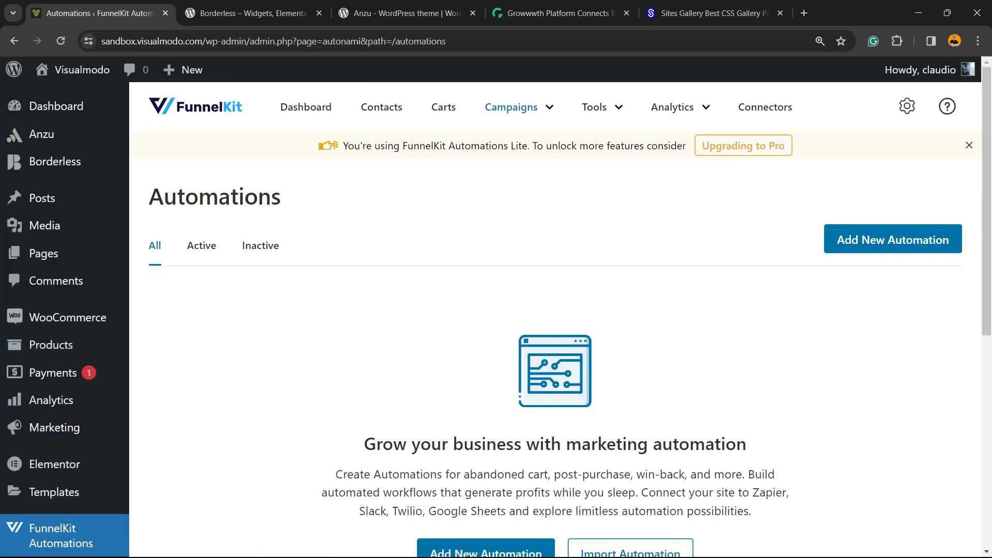
pyautogui.scroll(-3)
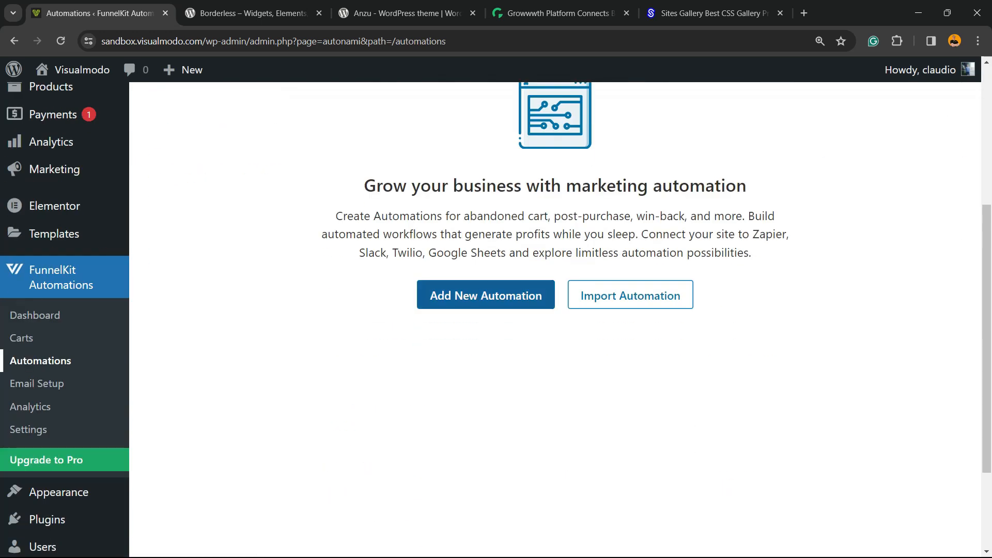
pyautogui.click(485, 294)
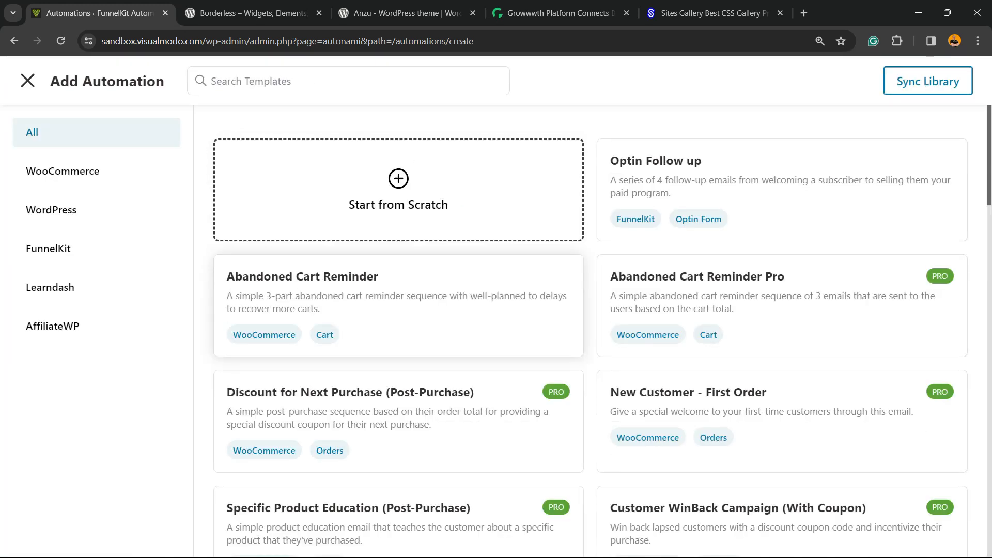
# Preview the Abandoned Cart Reminder template's cart-abandoned trigger, delays and reminder emails.
pyautogui.scroll(-3)
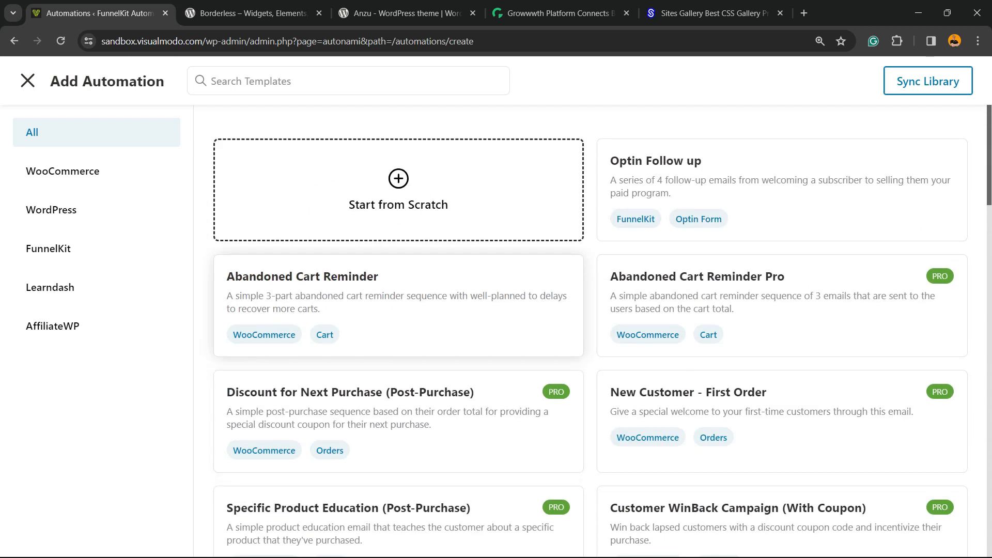
pyautogui.doubleClick(302, 275)
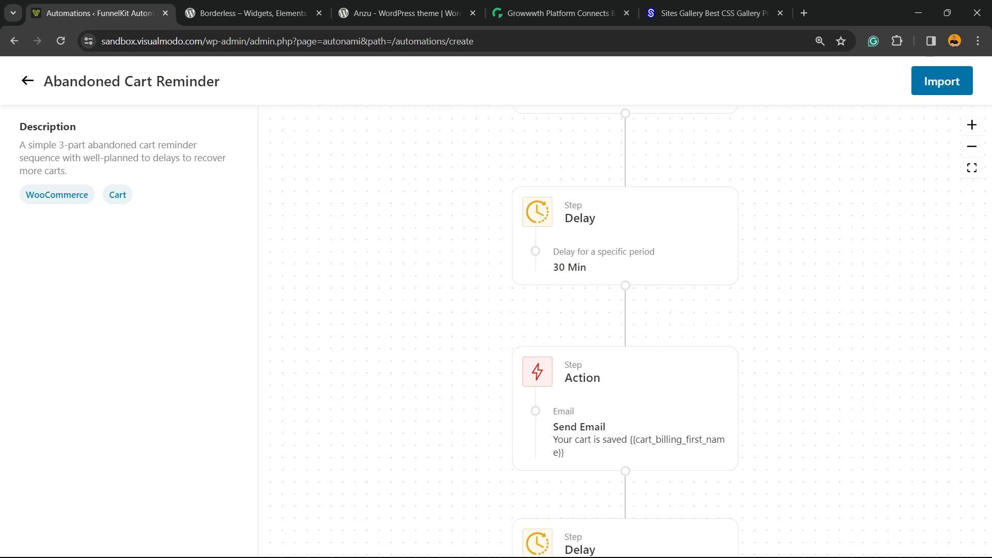
pyautogui.scroll(-3)
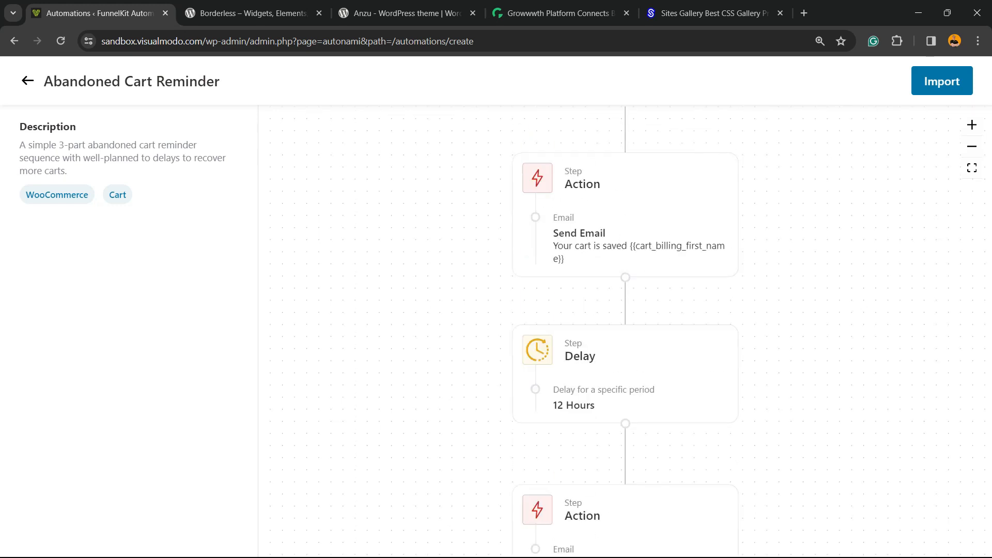
pyautogui.scroll(-3)
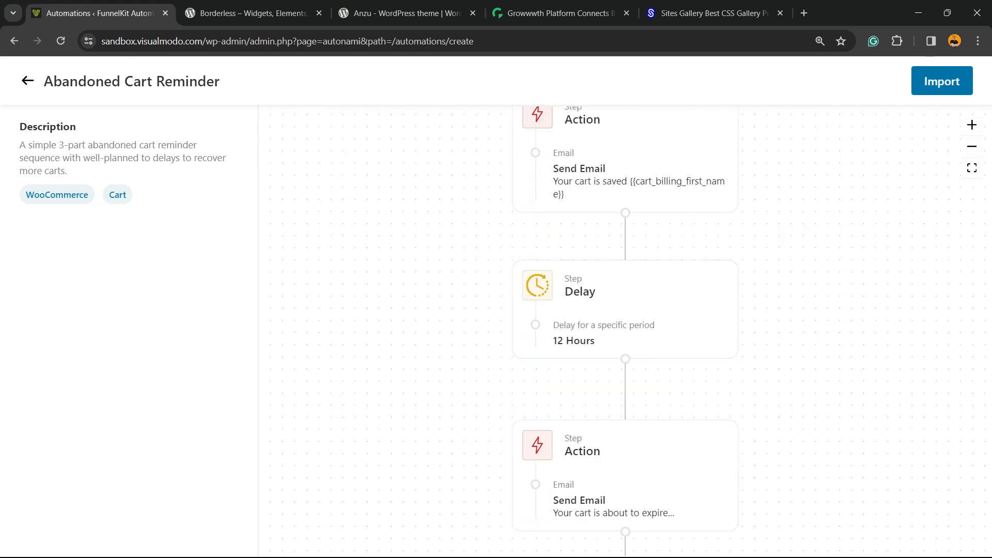
pyautogui.scroll(-3)
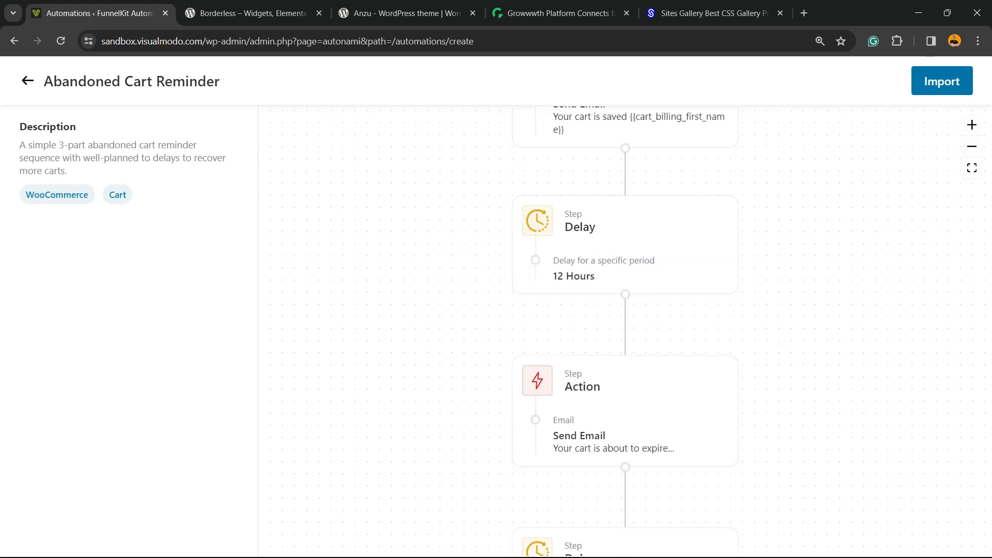
pyautogui.scroll(-3)
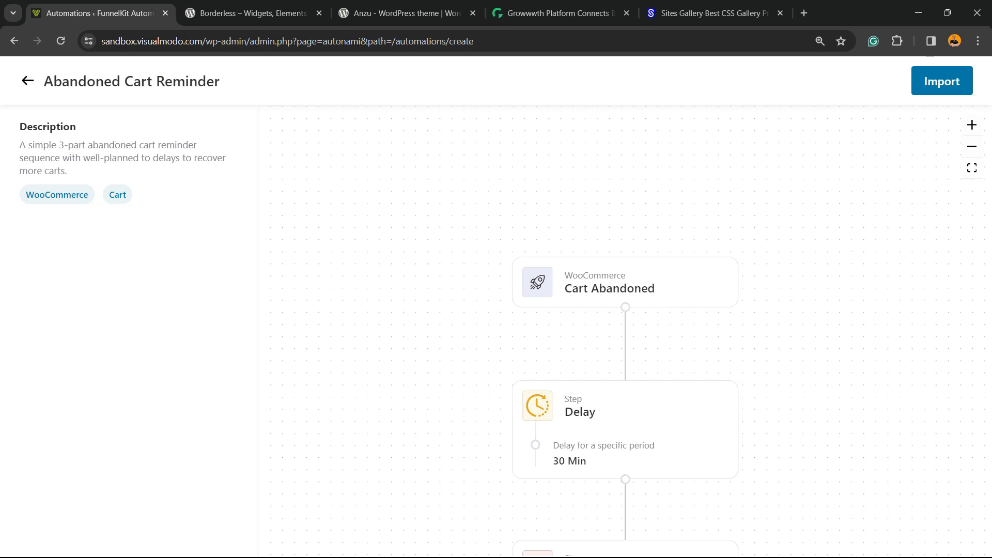
# Import the template as automation 'Cart Reminder' and open its 30-minute delay step.
pyautogui.click(942, 81)
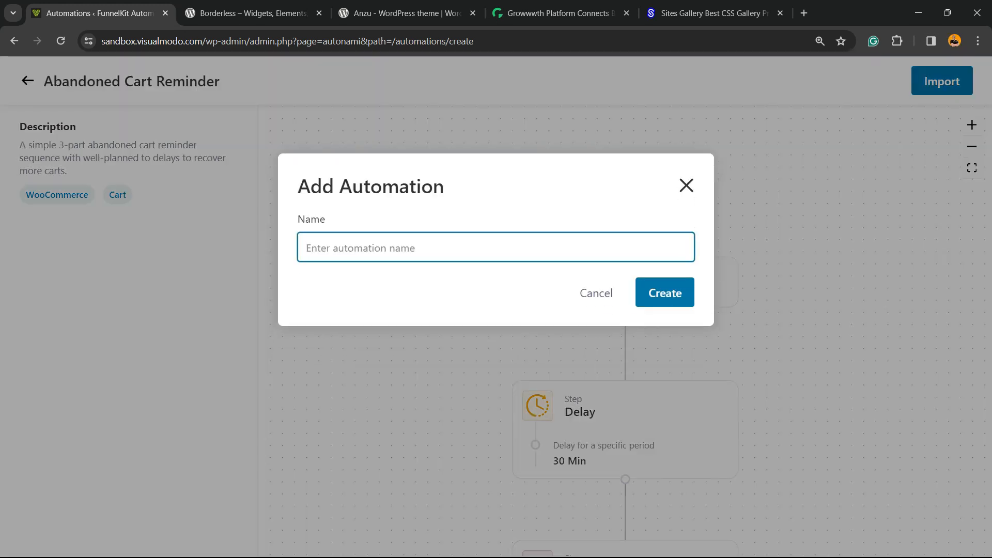
pyautogui.click(496, 247)
pyautogui.write('Cart Reminder')
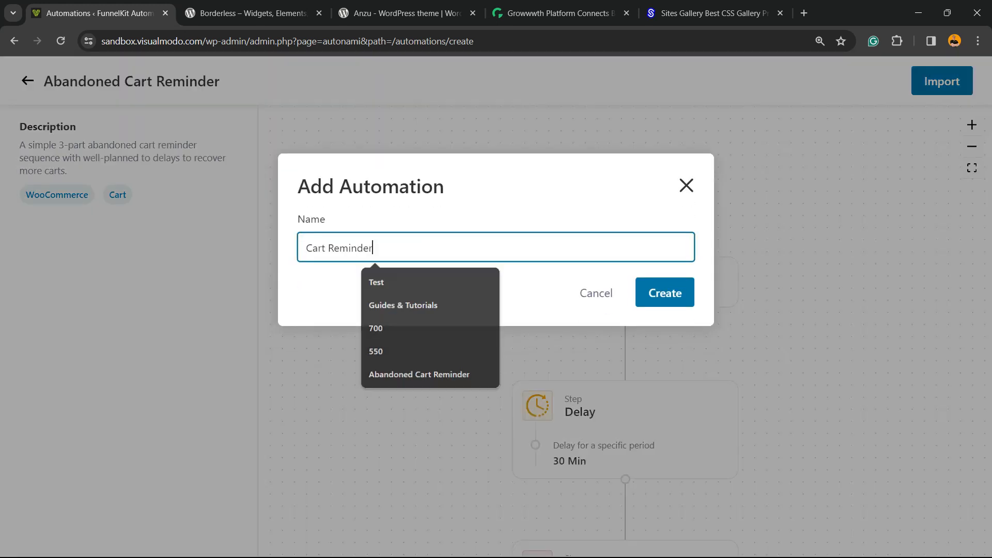
pyautogui.click(663, 293)
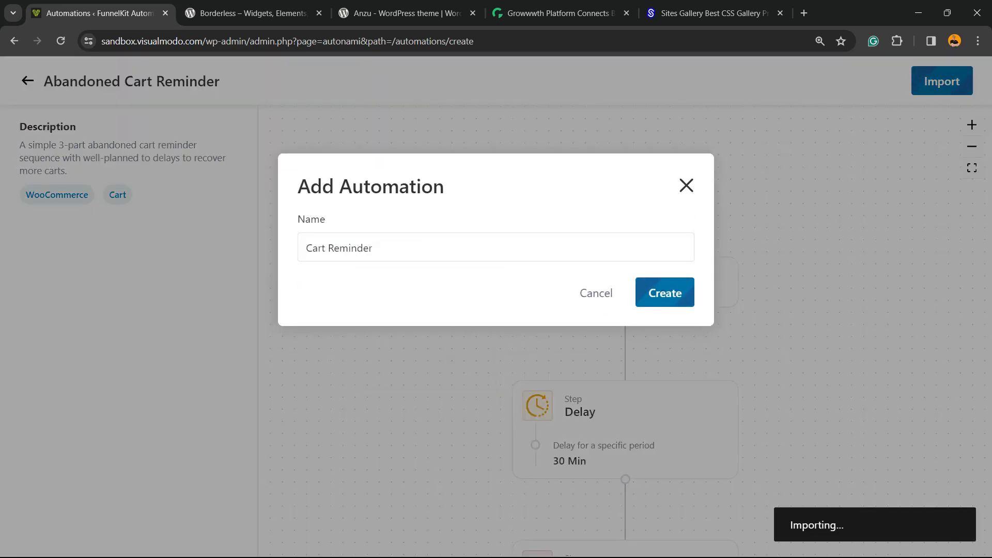
pyautogui.click(663, 293)
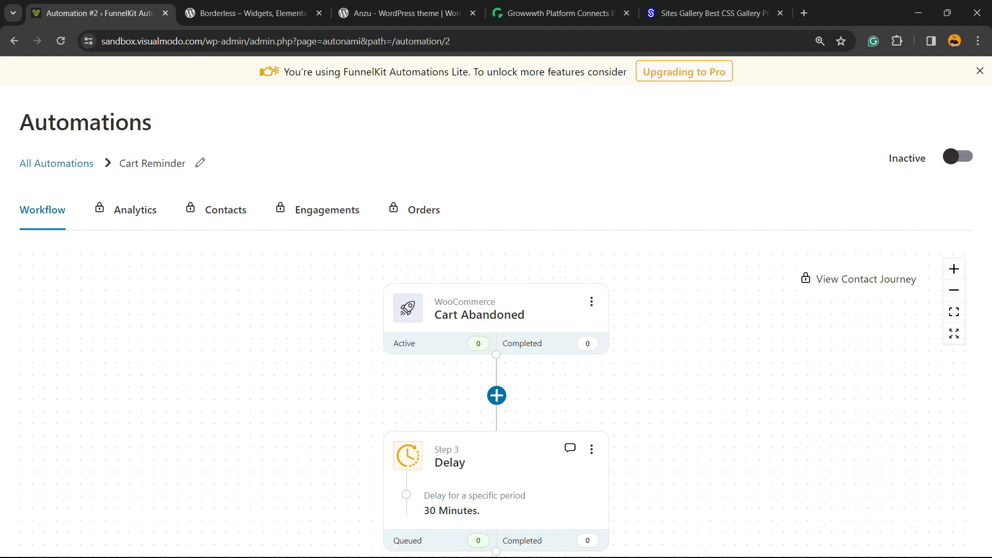
pyautogui.scroll(-3)
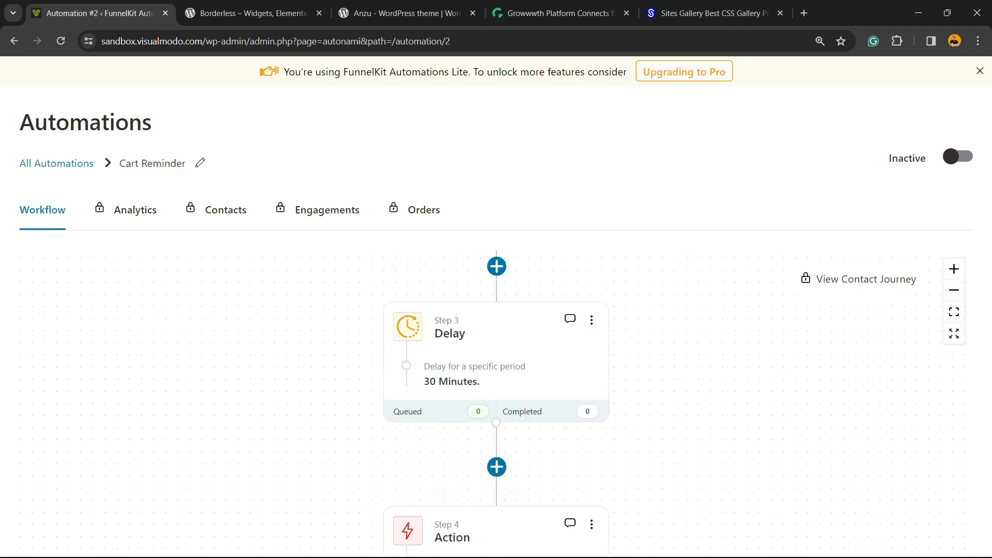
pyautogui.click(449, 333)
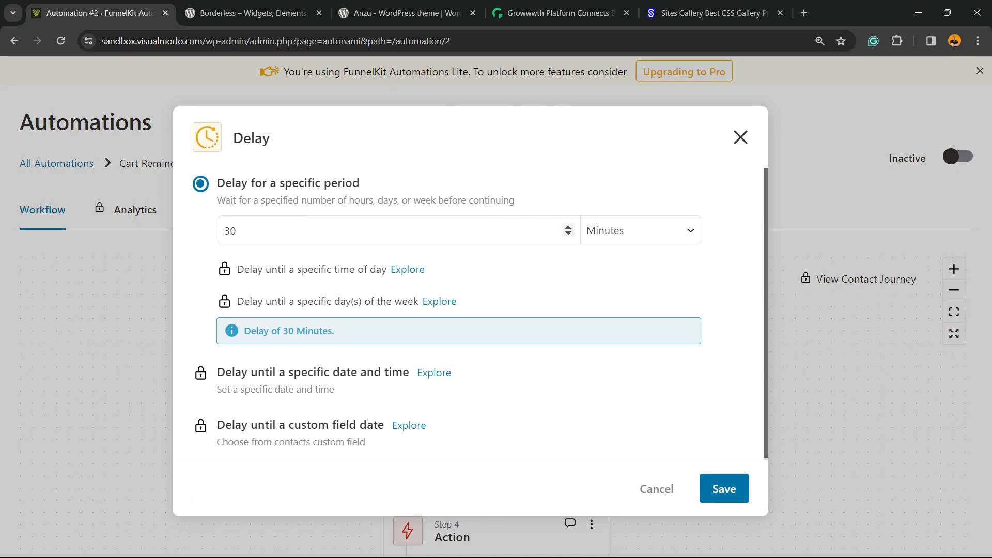
# Inspect the delay unit options, then cancel, keeping the 30-minute delay.
pyautogui.click(639, 229)
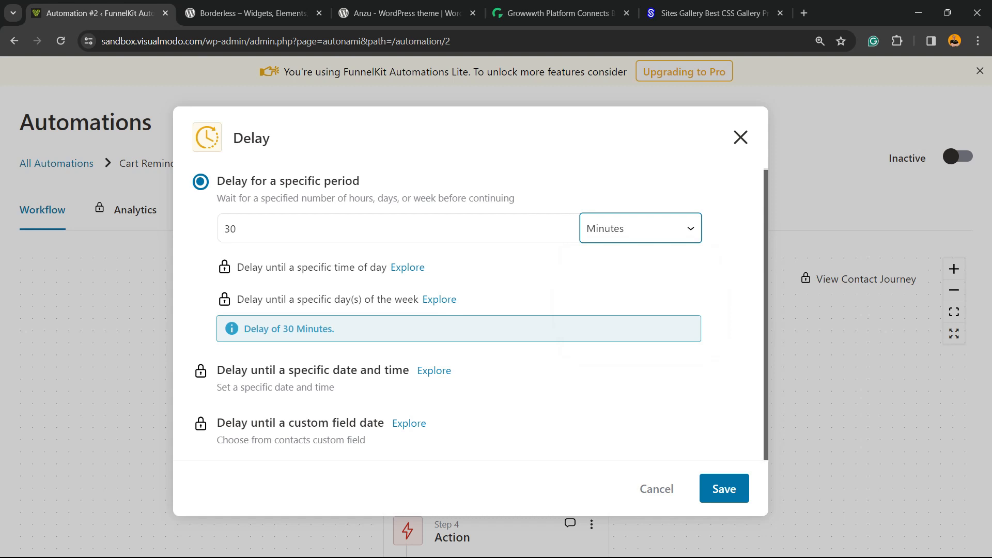
pyautogui.click(723, 488)
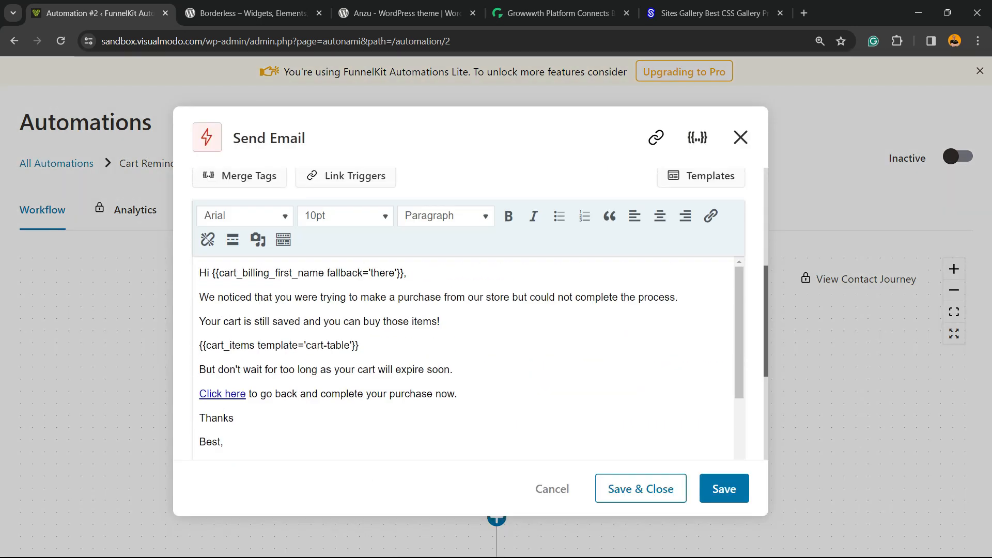
# Scroll through the reminder email and the workflow down to End Automation.
pyautogui.scroll(-3)
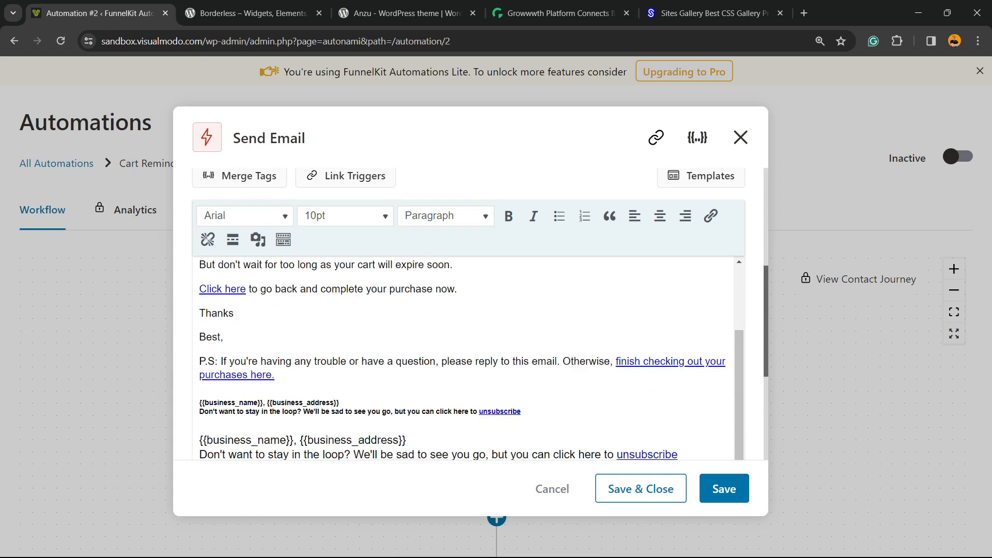
pyautogui.scroll(-3)
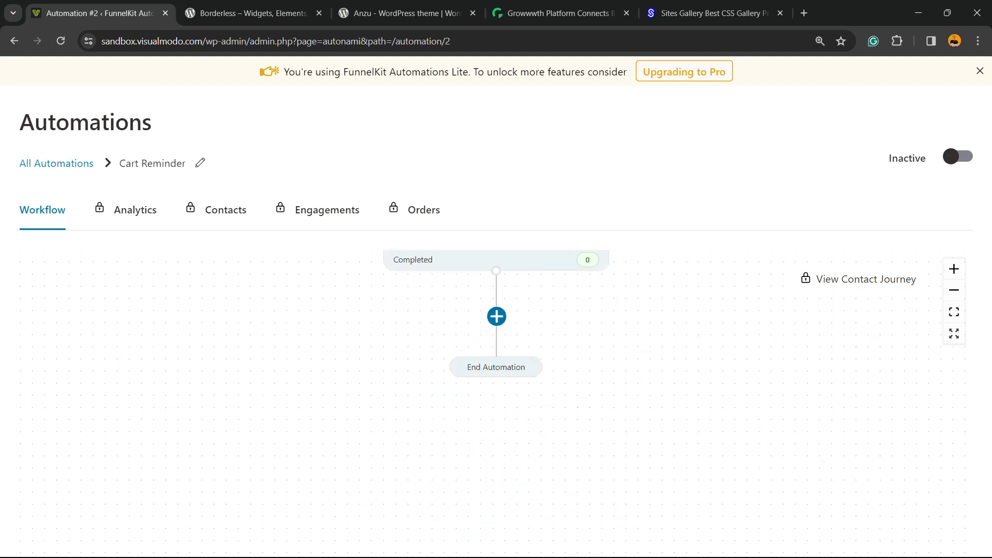
# Toggle Cart Reminder from Inactive to Active and go back to All Automations.
pyautogui.click(496, 316)
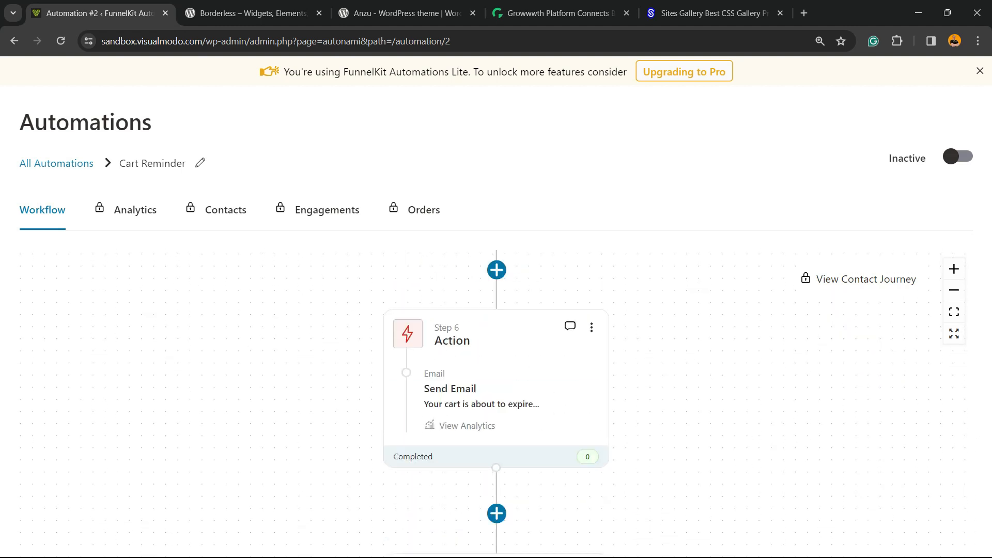
pyautogui.scroll(-3)
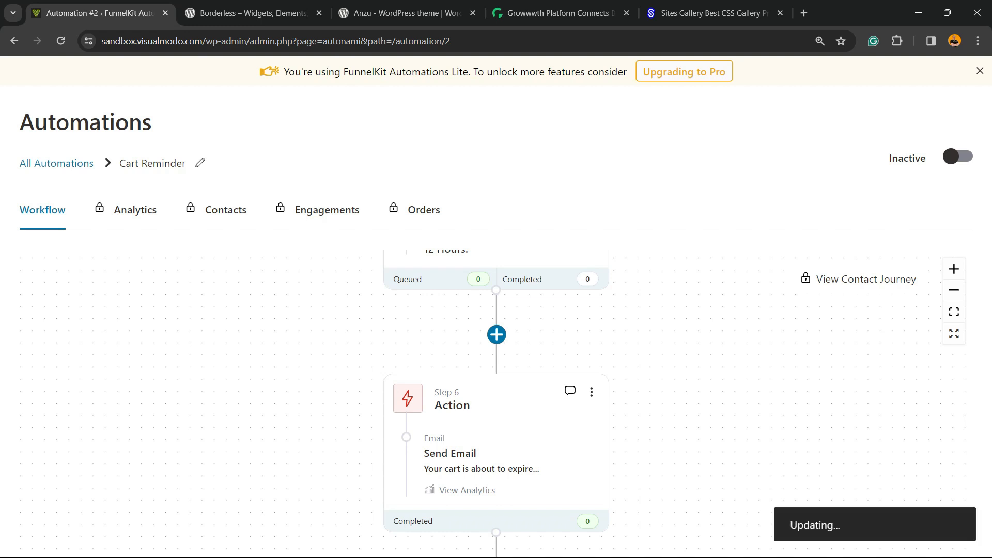
pyautogui.click(957, 156)
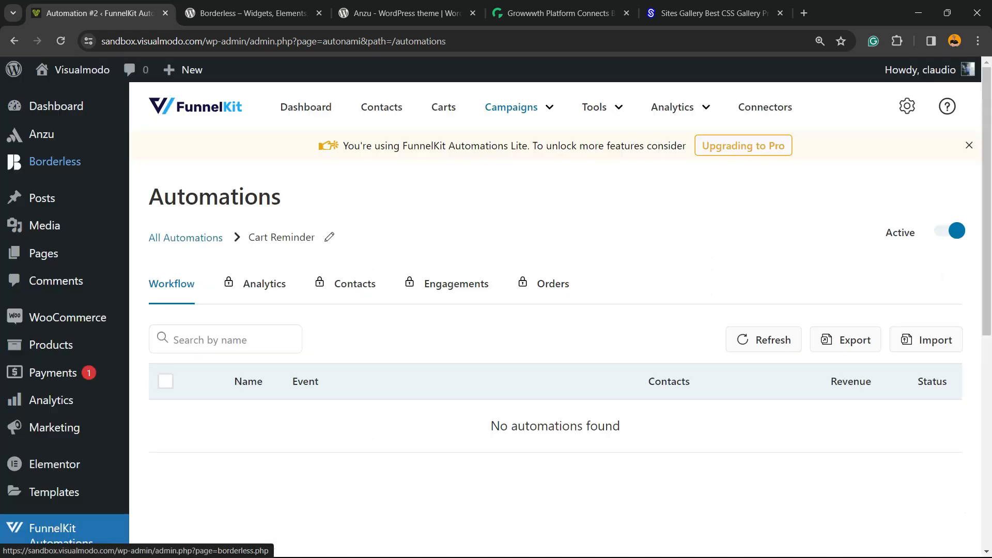
# Verify Cart Reminder is Active for Cart Abandoned, then switch to the Borderless plugin tab.
pyautogui.click(186, 238)
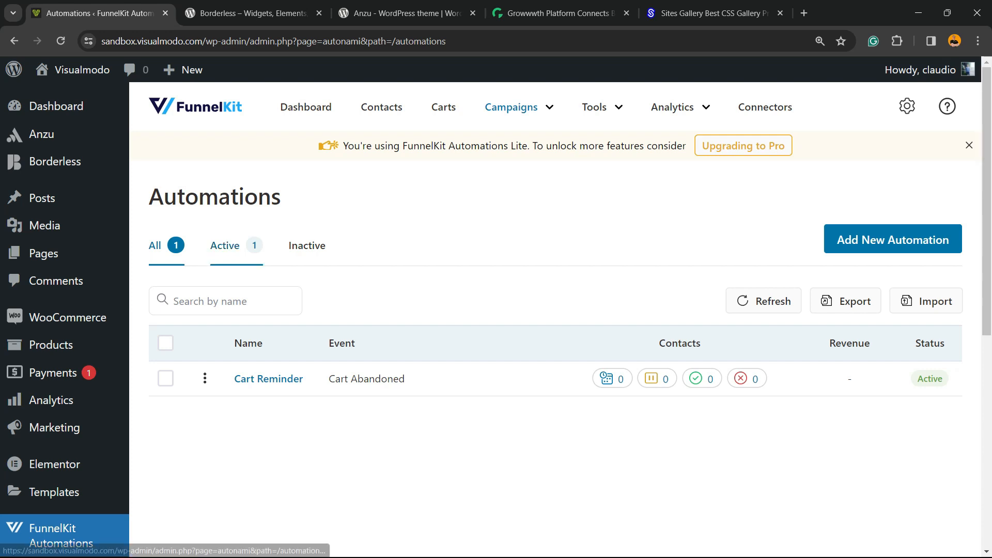
pyautogui.click(154, 246)
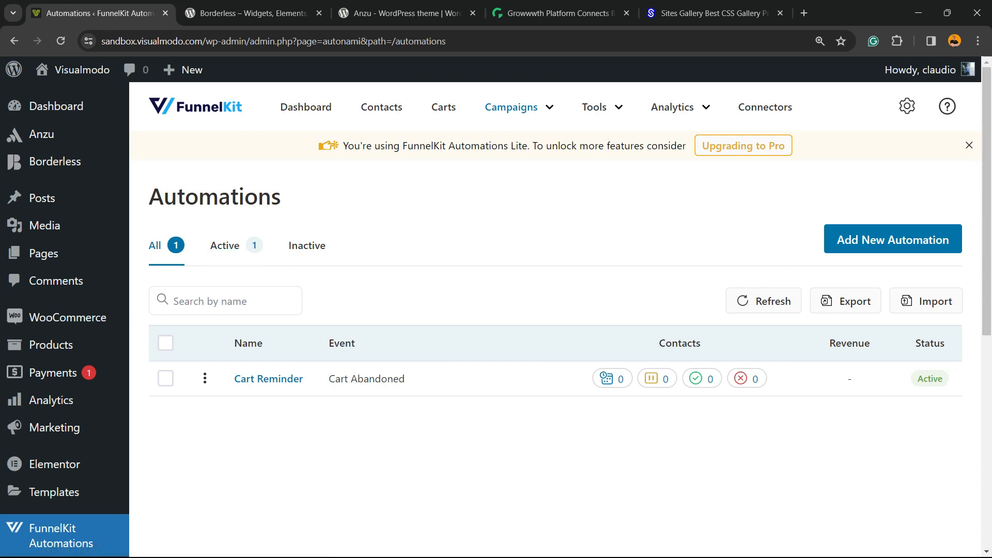
pyautogui.click(252, 13)
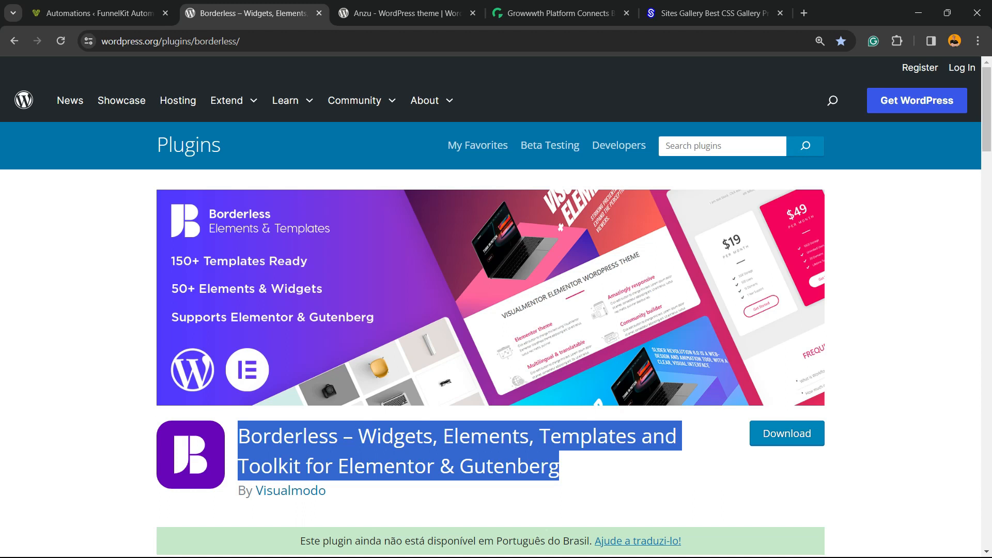
# View the Anzu theme tab, then the Growwwth homepage tab.
pyautogui.click(403, 12)
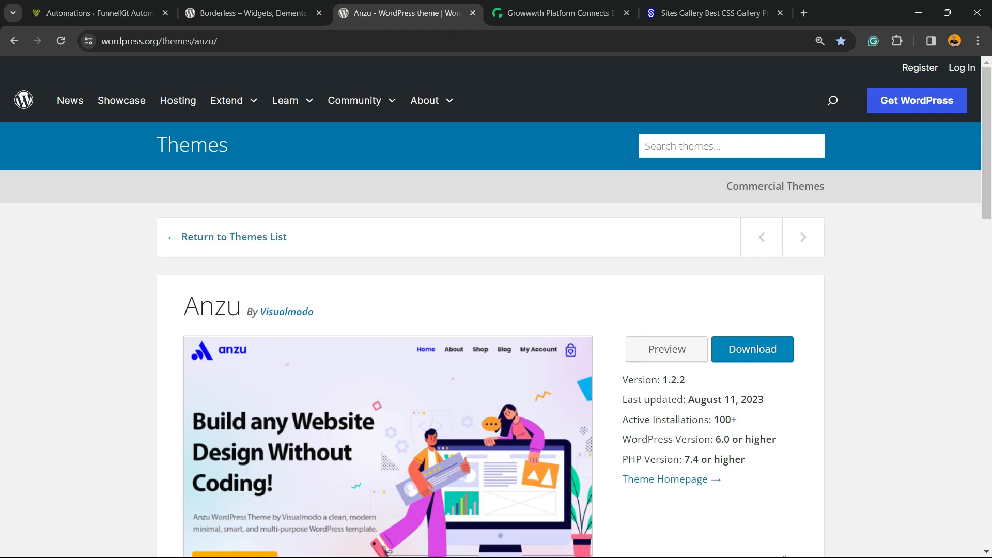
pyautogui.click(559, 13)
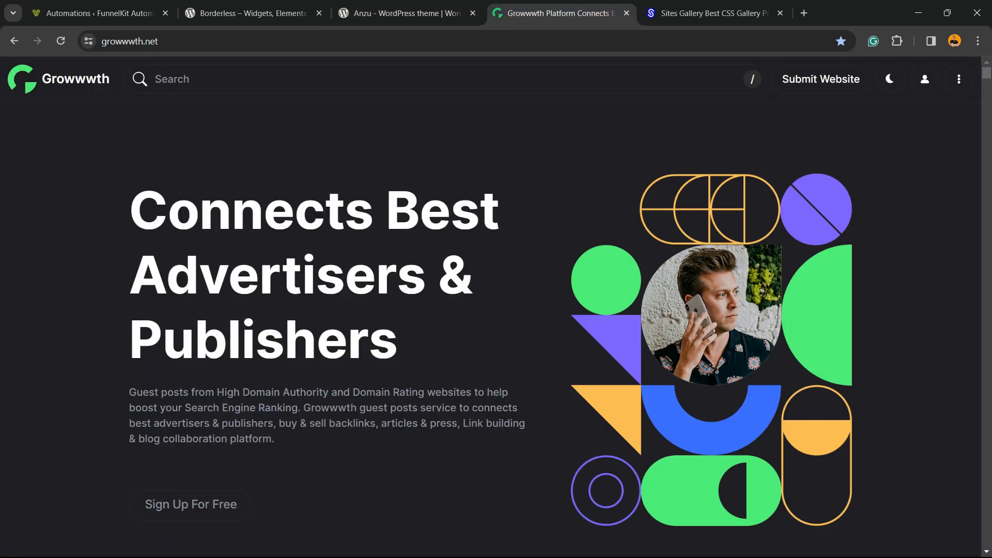
# Scroll through Growwwth's priced publisher cards, then switch to the Sites Gallery tab.
pyautogui.scroll(-3)
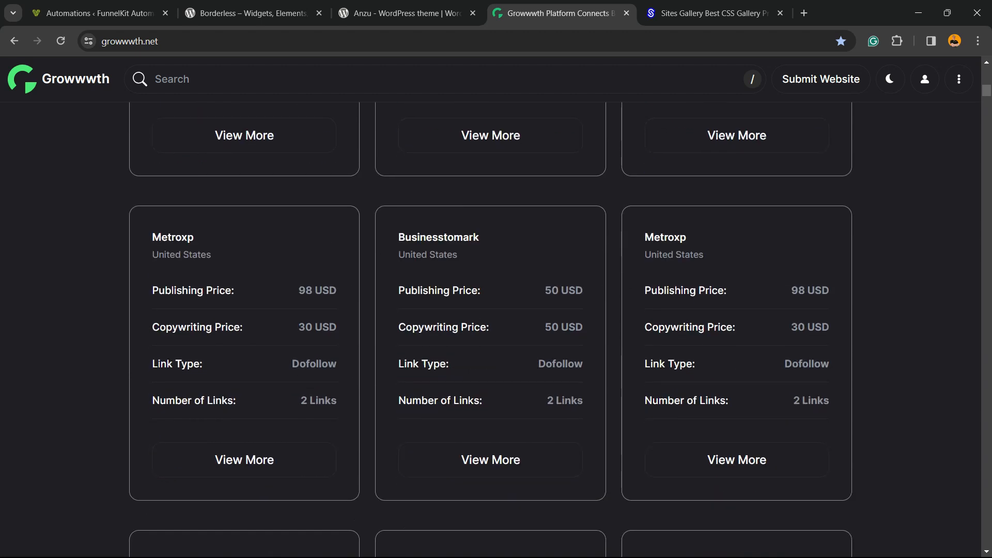
pyautogui.scroll(-3)
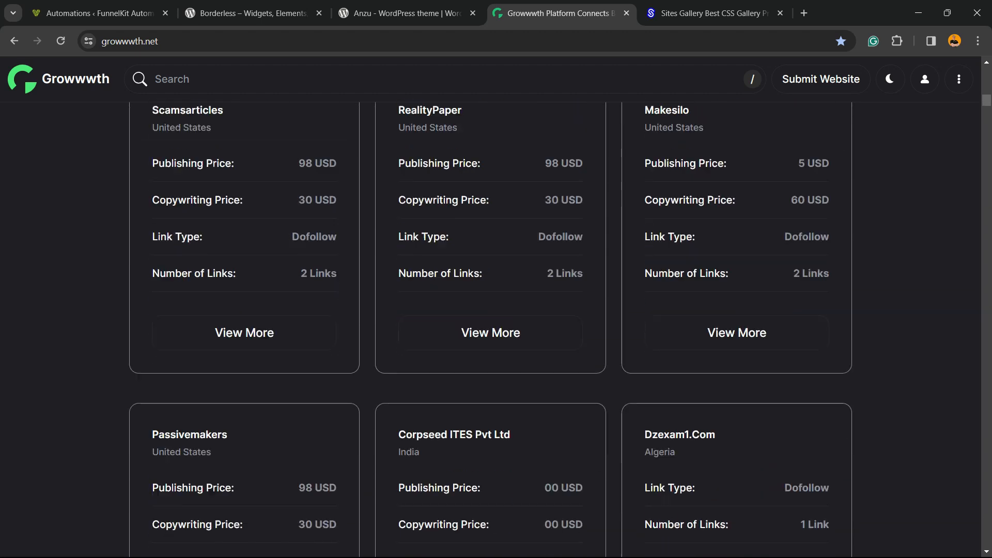
pyautogui.scroll(-3)
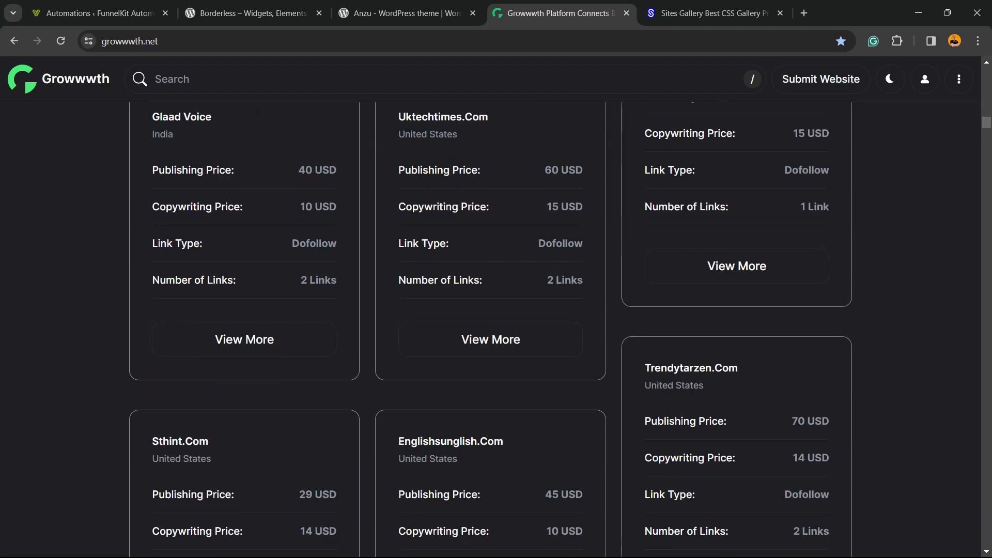
pyautogui.scroll(-3)
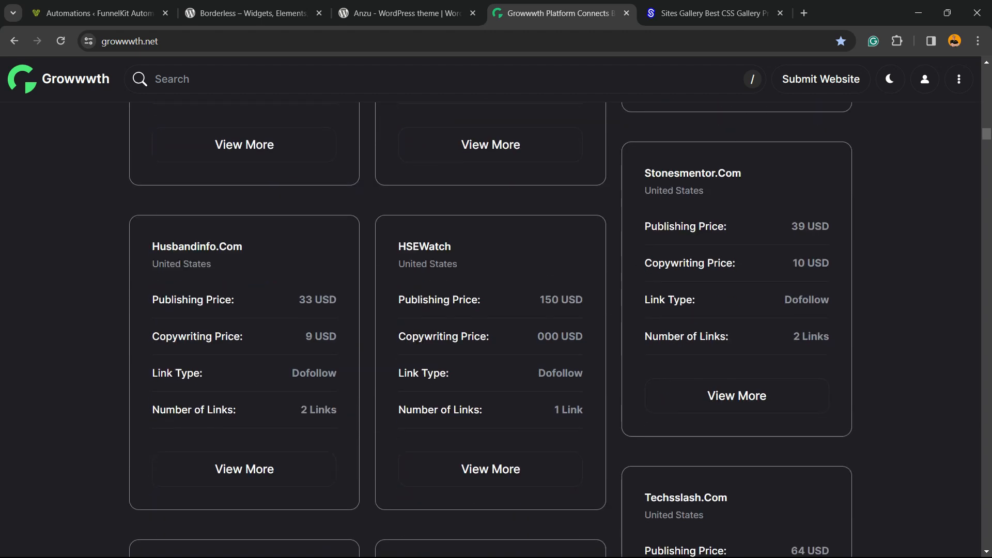
pyautogui.click(713, 12)
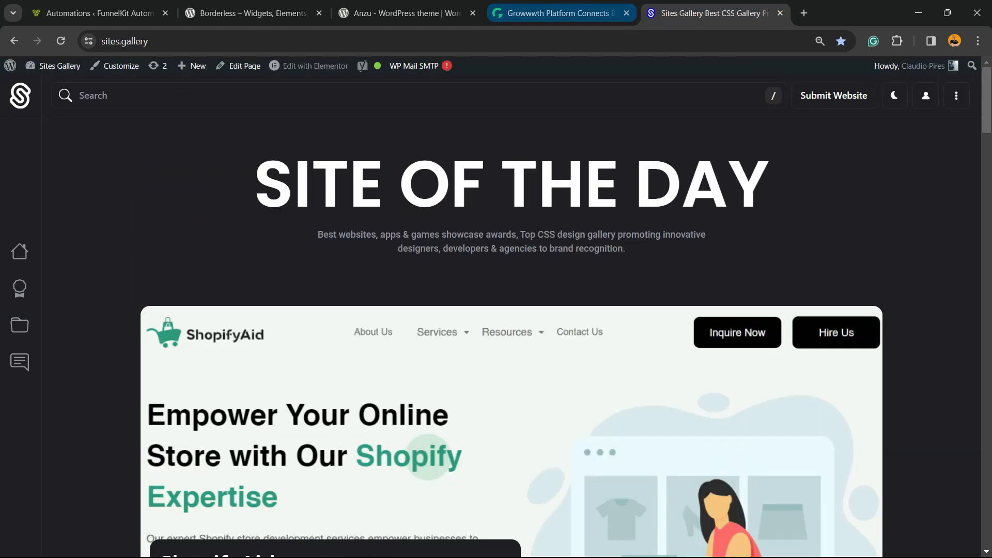
# Scroll through the Sites Gallery showcase, then enter a new web address to move on.
pyautogui.scroll(-3)
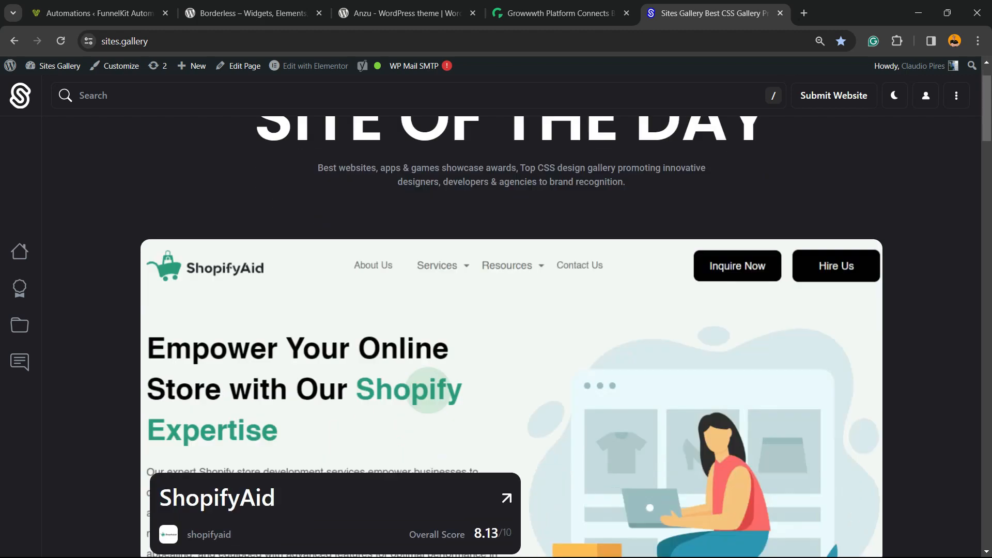
pyautogui.scroll(-3)
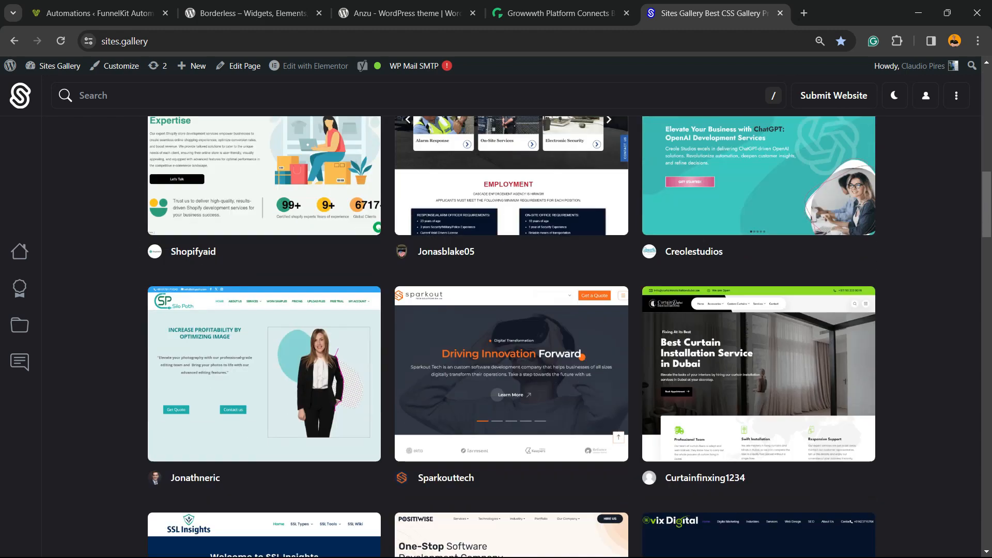
pyautogui.scroll(-3)
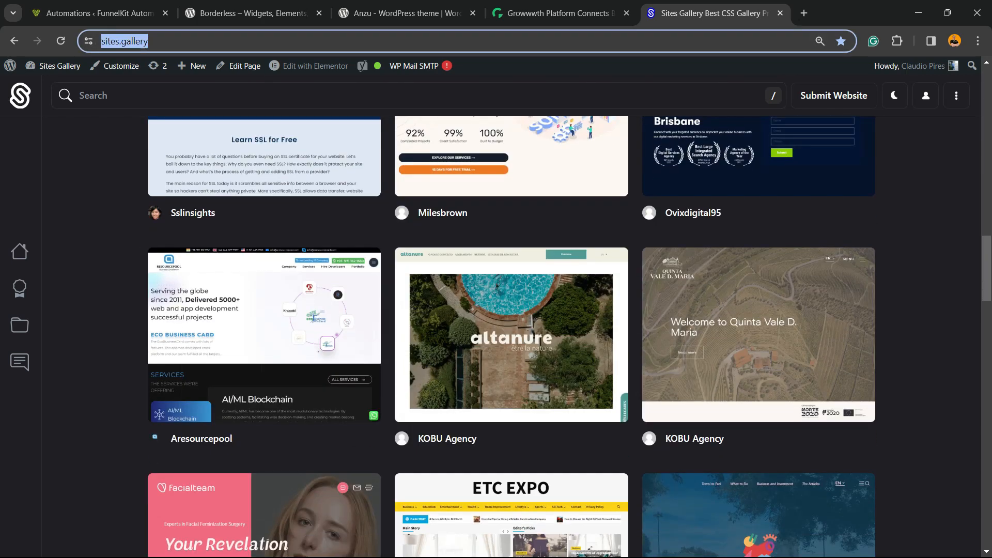
pyautogui.write('conveniodesaude.online/jarvis')
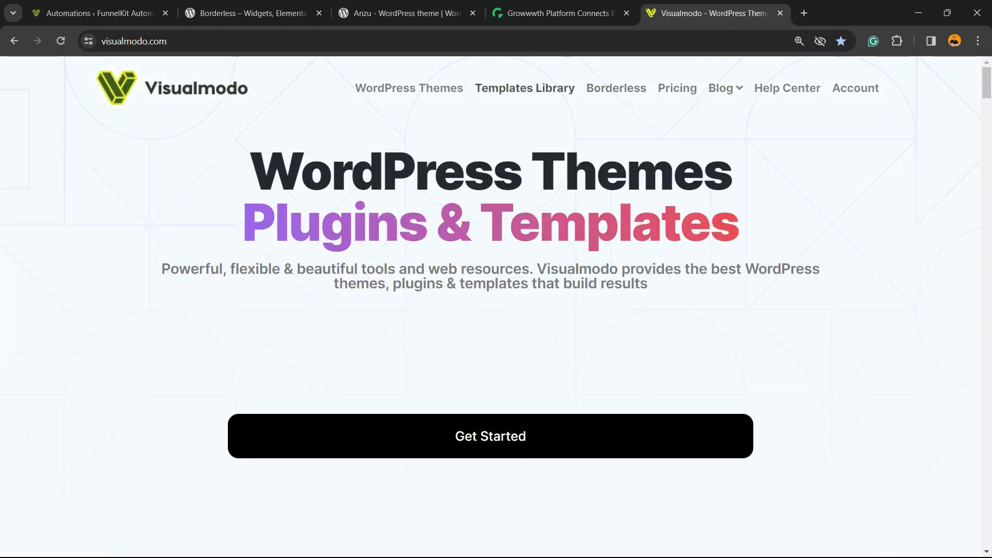
# Open Visualmodo's Templates Library and scroll past templates like Juice Shop and Pottery Studio.
pyautogui.click(524, 88)
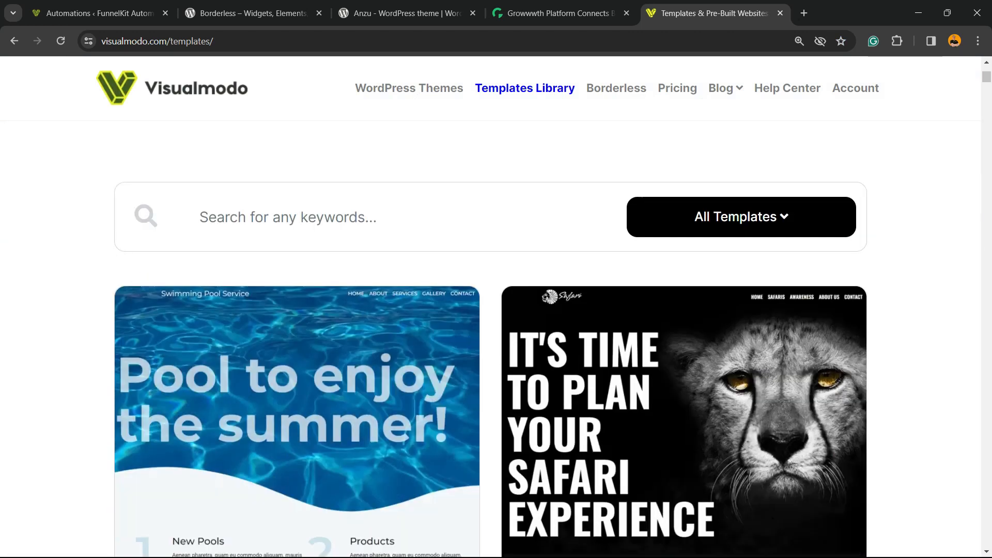
pyautogui.scroll(-3)
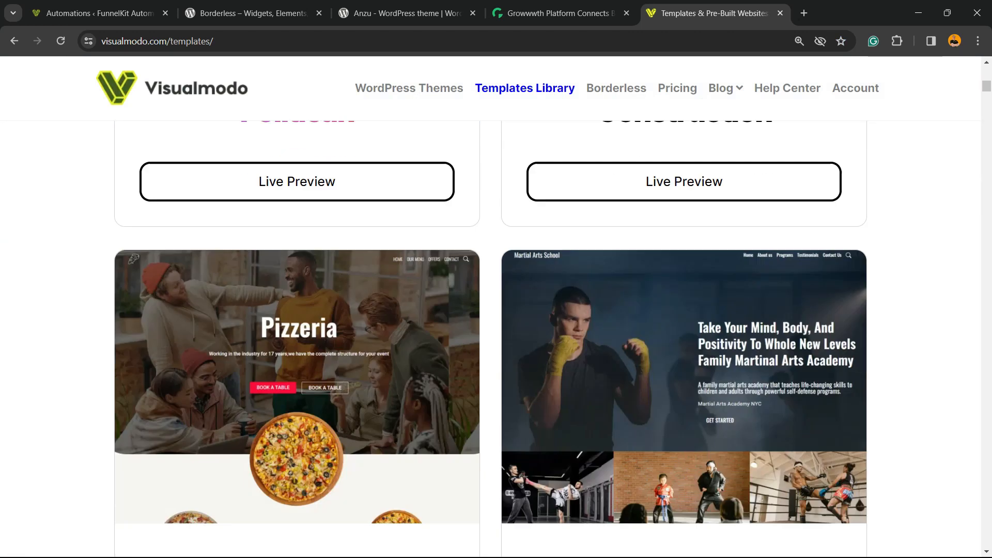
pyautogui.scroll(-3)
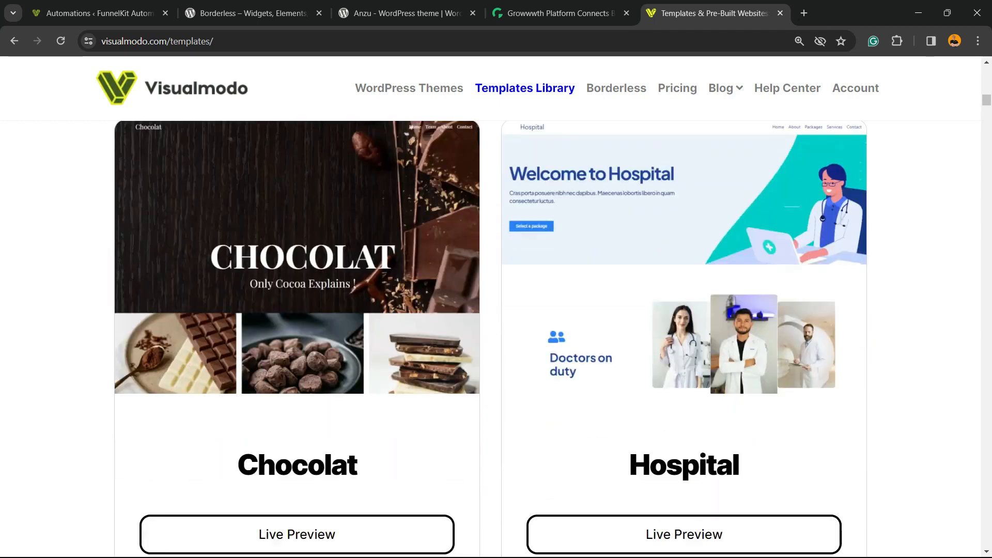
pyautogui.scroll(-3)
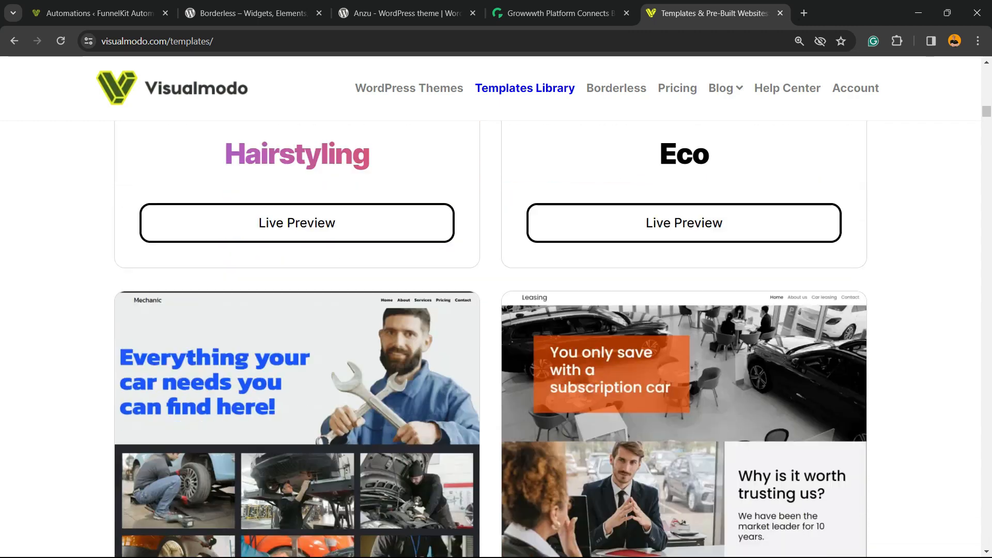
pyautogui.scroll(-3)
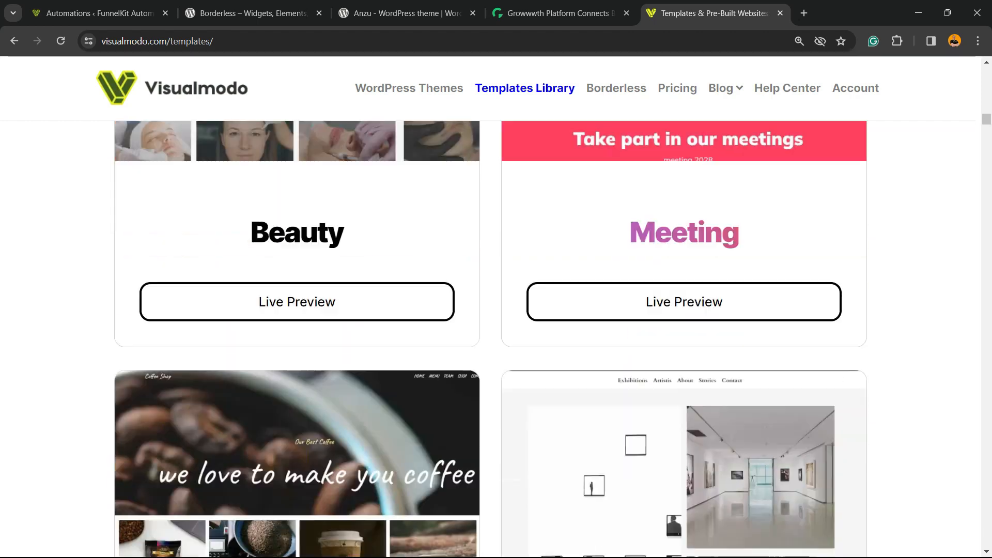
pyautogui.scroll(-3)
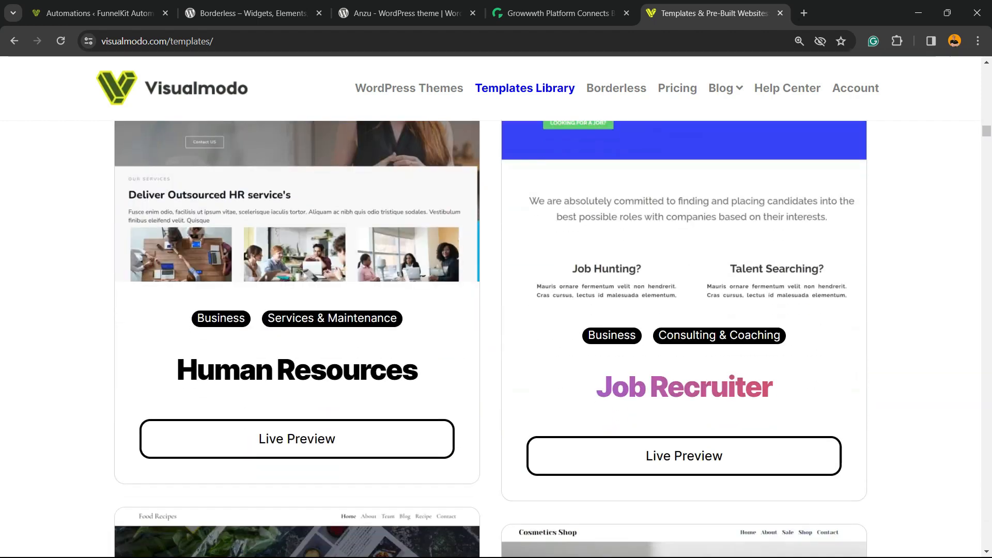
pyautogui.scroll(-3)
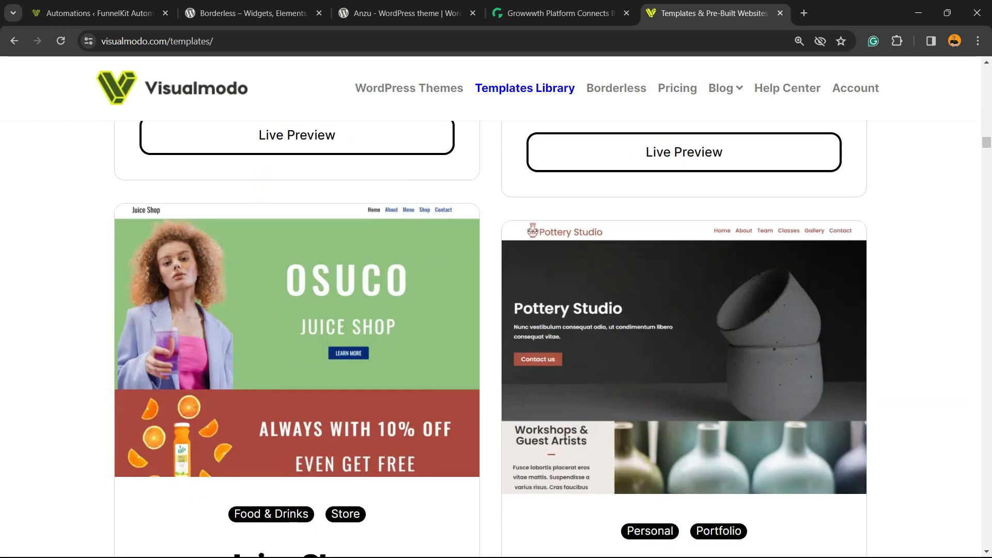